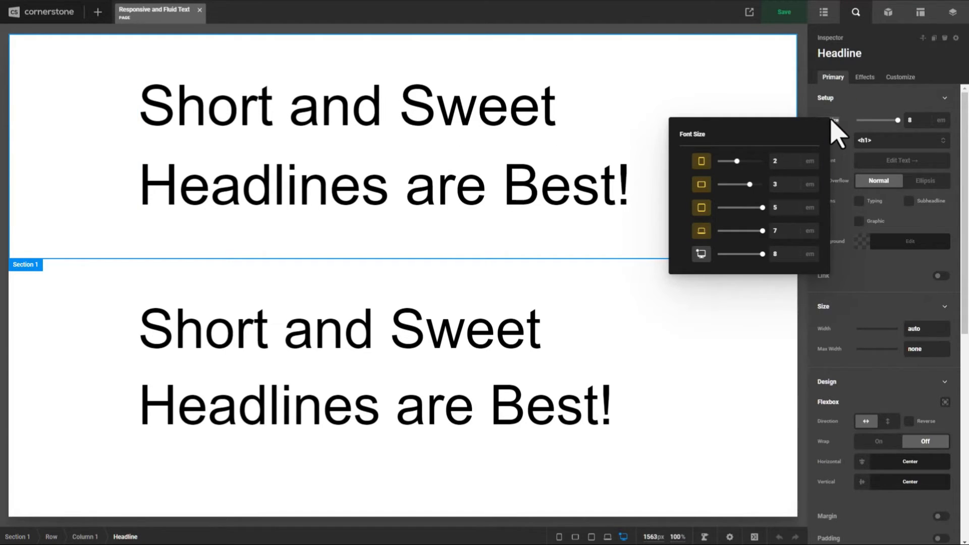
pyautogui.moveTo(797, 256)
pyautogui.write('clamp(14px, 1')
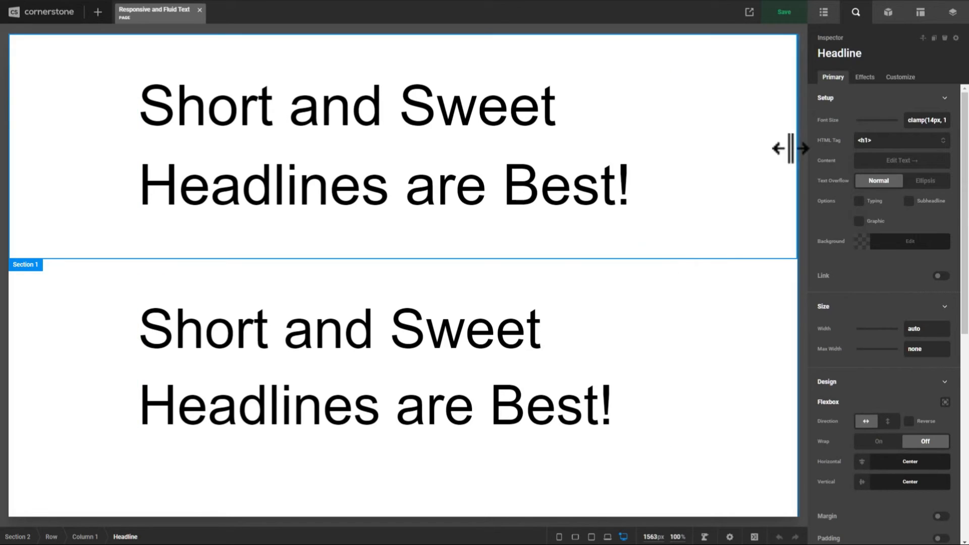
# - Check that the second headline's clamp(14px, …) font size applies at every breakpoint
pyautogui.click(925, 120)
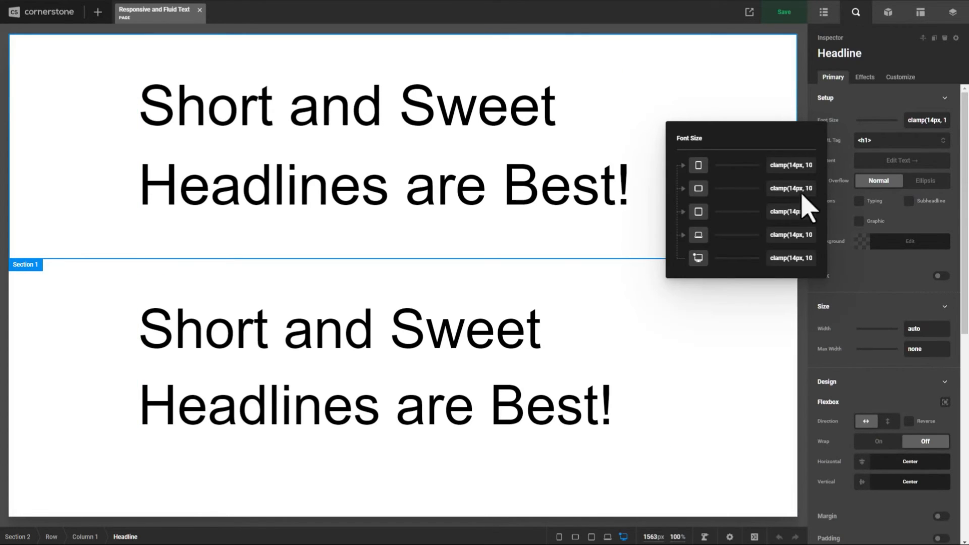